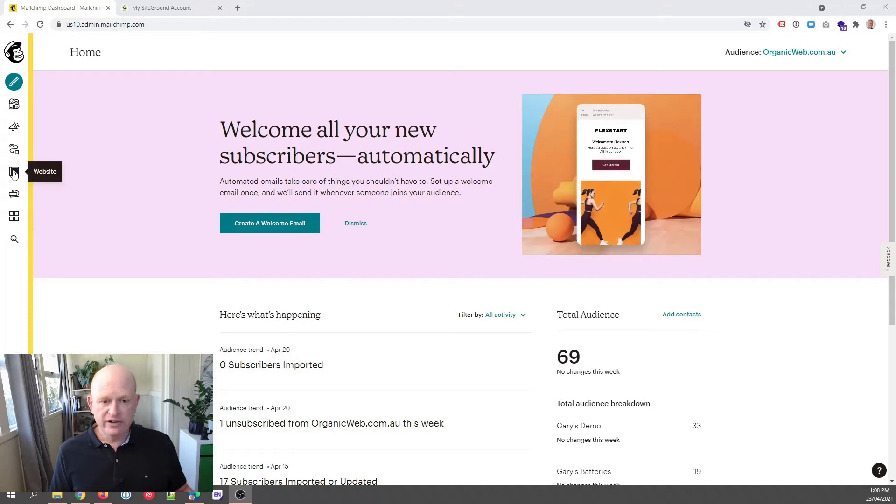
# - Show the Manage Domains page from the Website section of Mailchimp's left rail
pyautogui.click(14, 172)
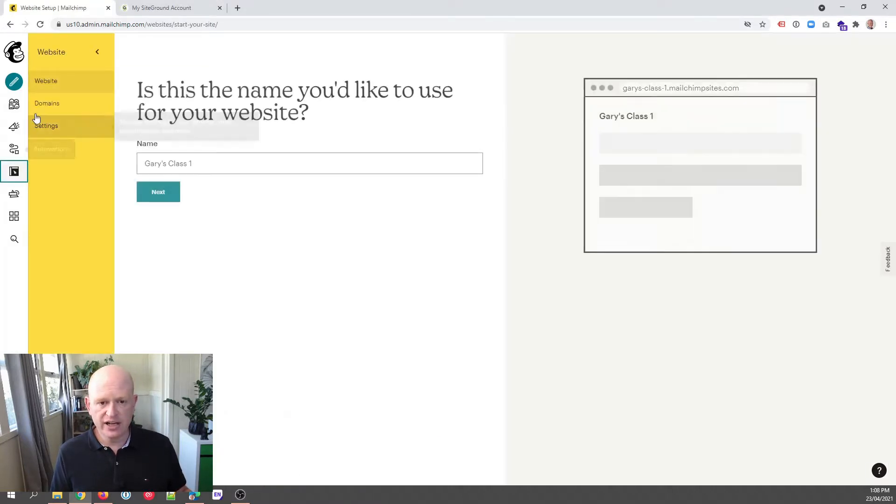
pyautogui.click(47, 104)
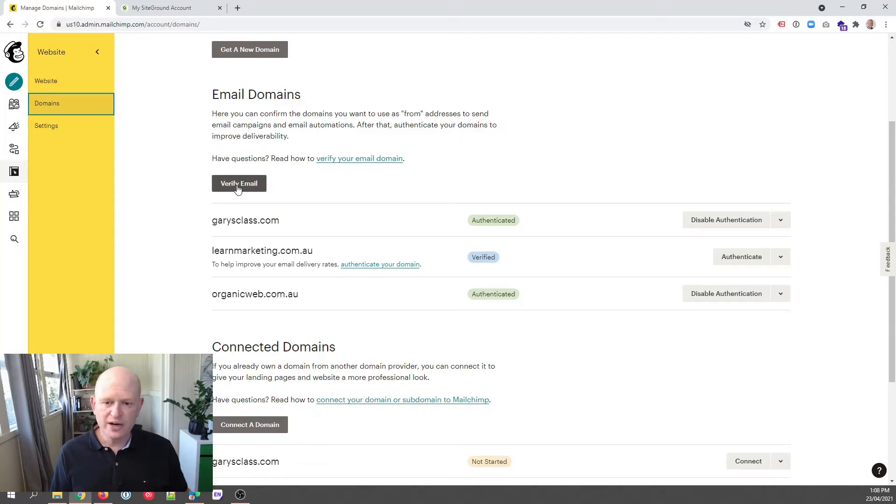
pyautogui.click(239, 184)
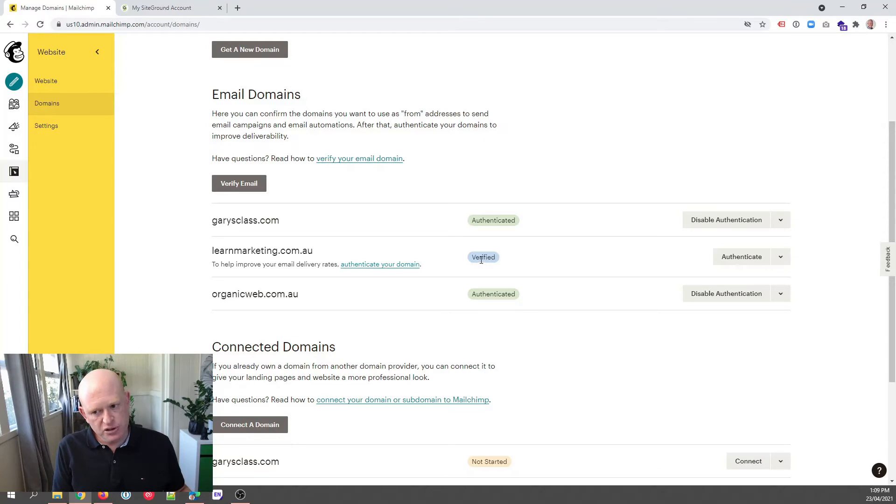
pyautogui.moveTo(497, 238)
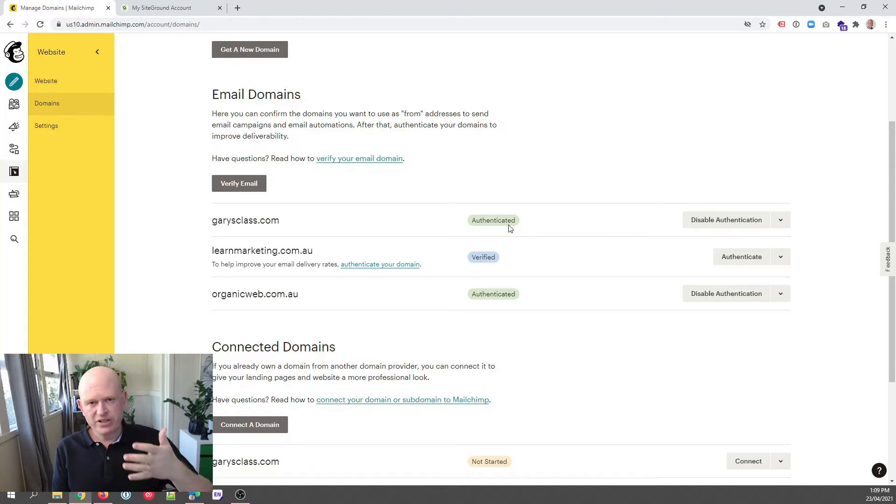
pyautogui.moveTo(474, 219)
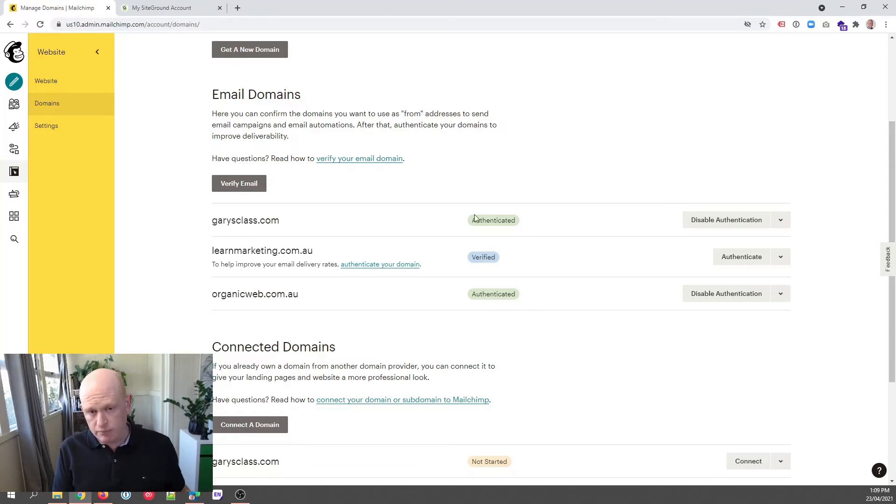
# - Reach the CNAME form of the DNS Zone Editor via Site Tools for learnmarketing.com.au
pyautogui.click(167, 8)
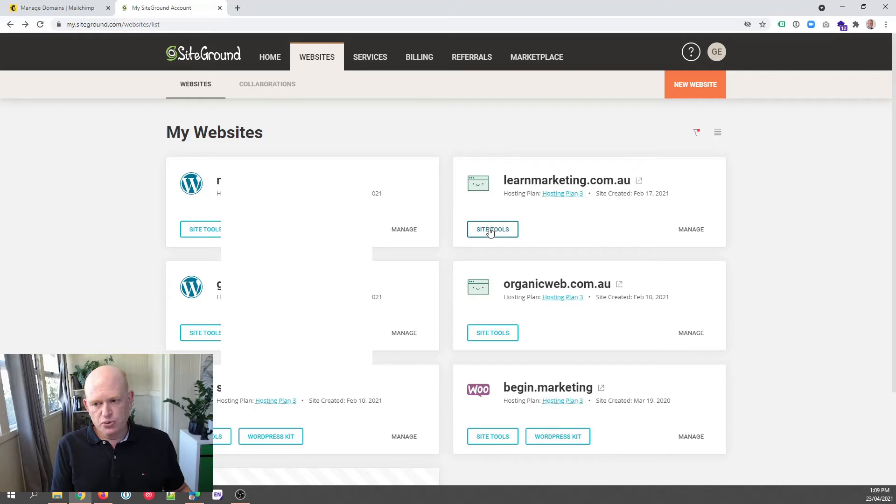
pyautogui.click(491, 229)
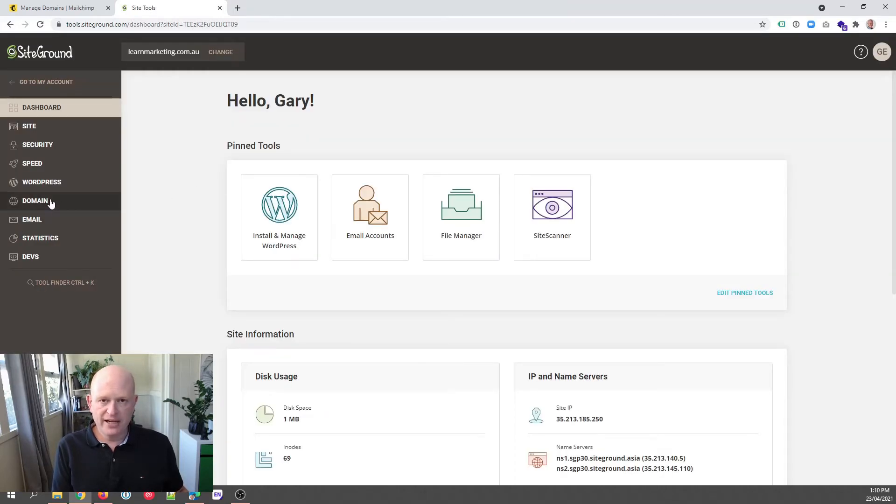
pyautogui.click(35, 200)
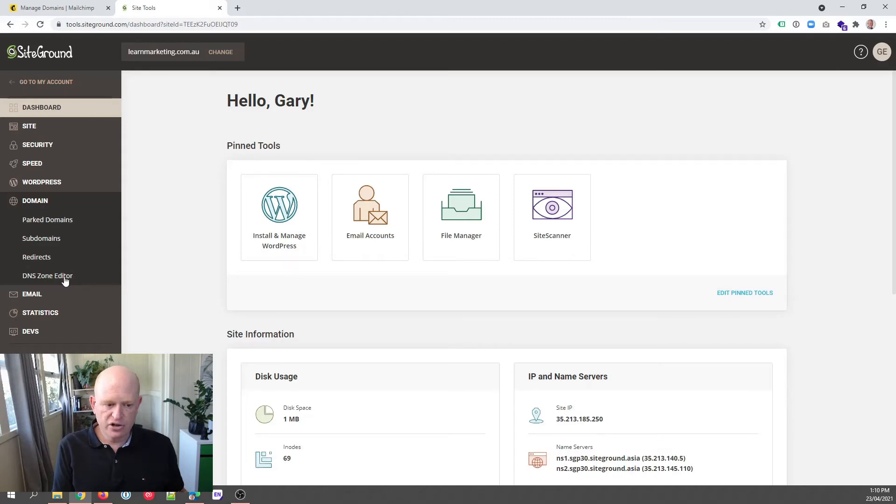
pyautogui.click(47, 275)
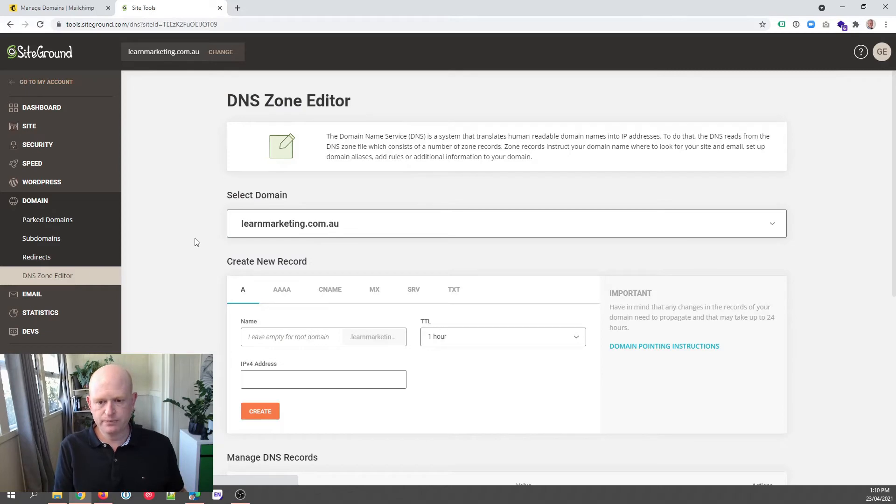
pyautogui.scroll(-3)
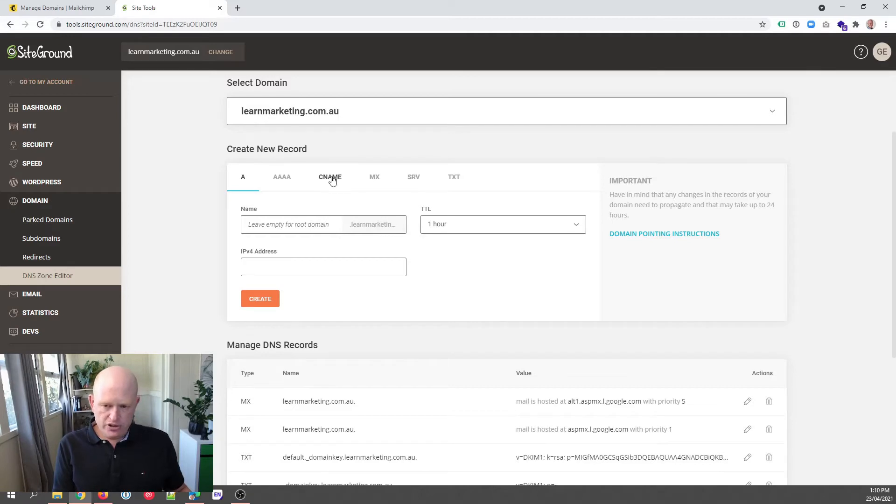
pyautogui.click(329, 177)
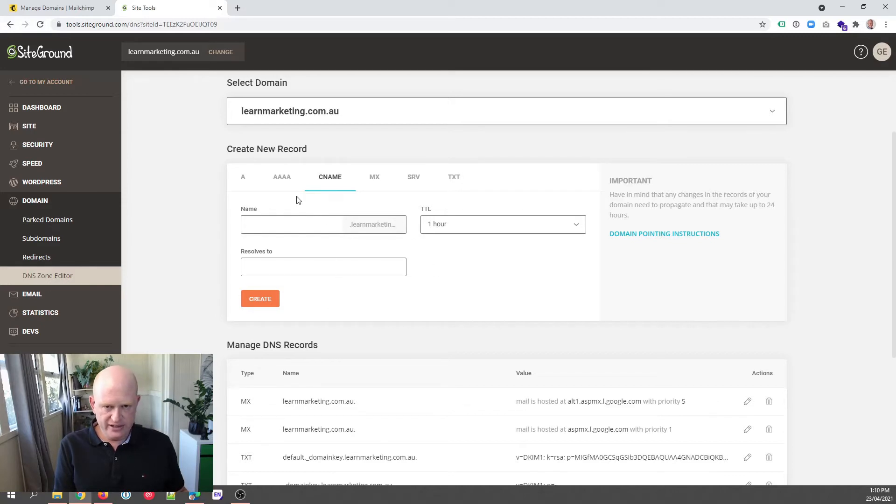
# - Start authenticating learnmarketing.com.au in Mailchimp and enter k2._domainkey as the CNAME name
pyautogui.click(54, 7)
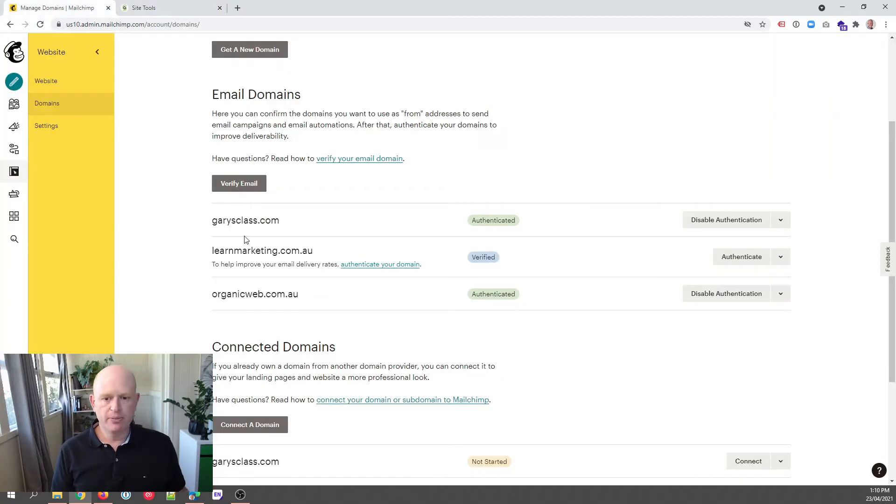
pyautogui.moveTo(552, 264)
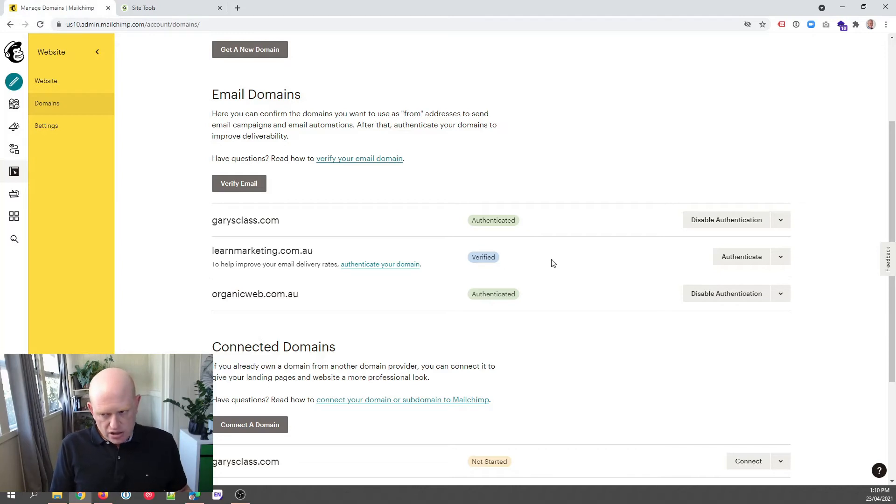
pyautogui.moveTo(742, 256)
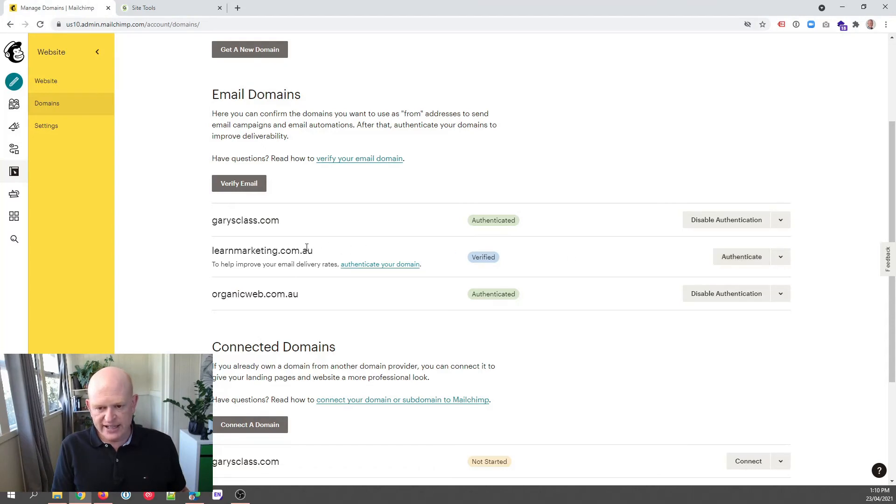
pyautogui.moveTo(741, 256)
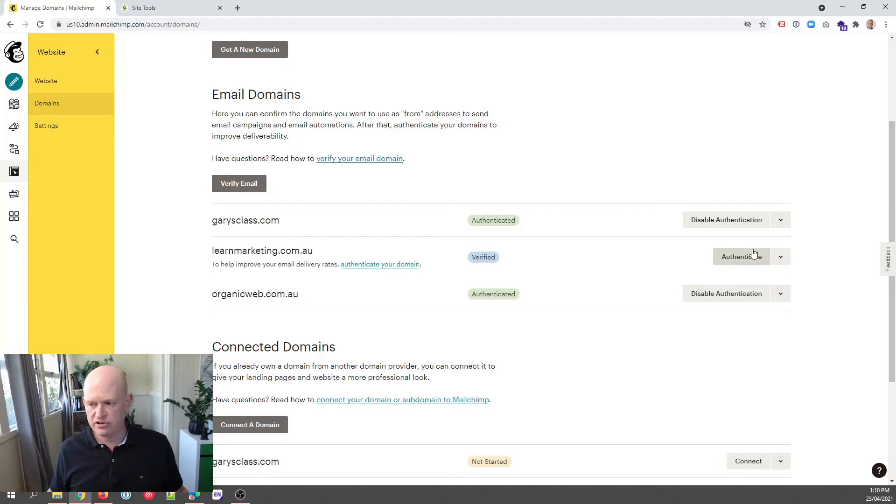
pyautogui.click(741, 255)
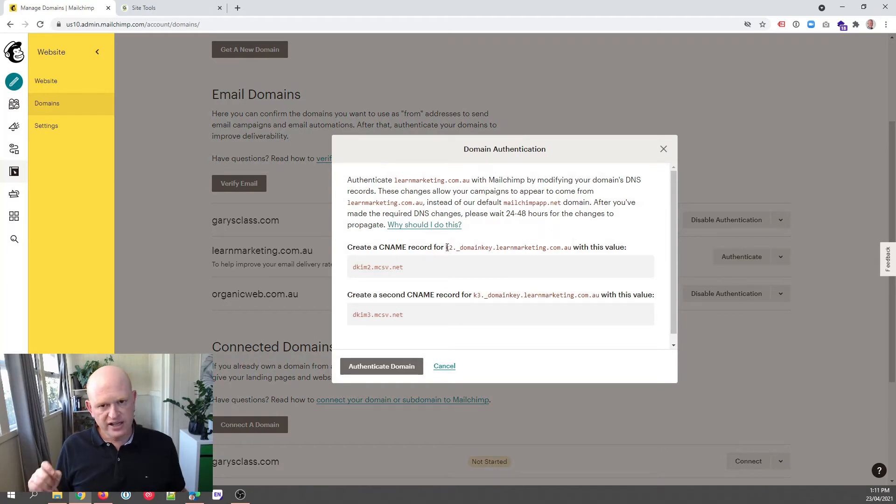
pyautogui.doubleClick(449, 246)
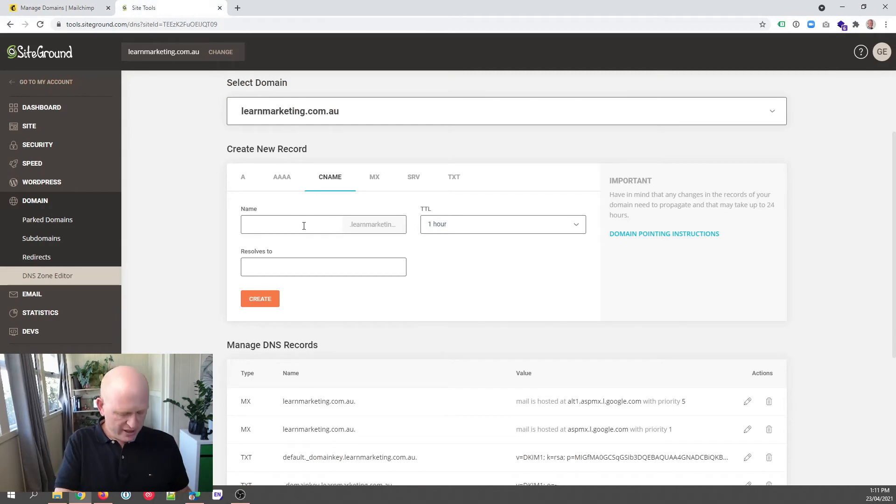
pyautogui.write('k2._domainkey')
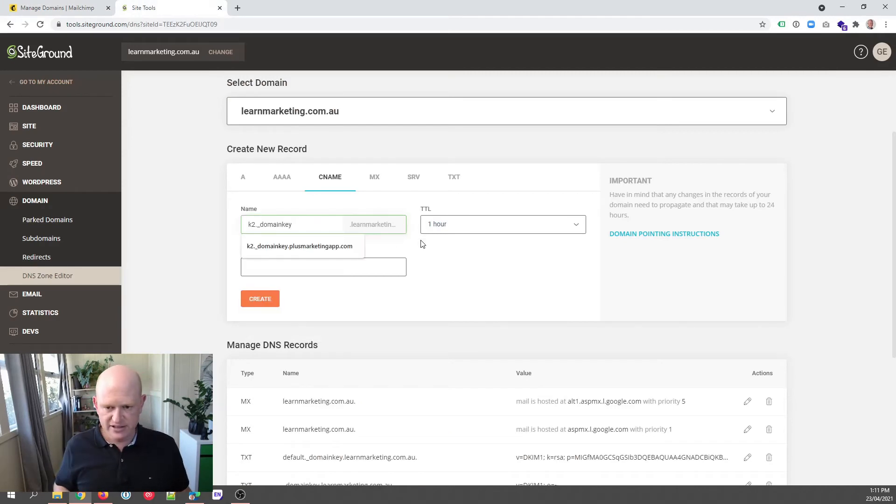
pyautogui.click(276, 223)
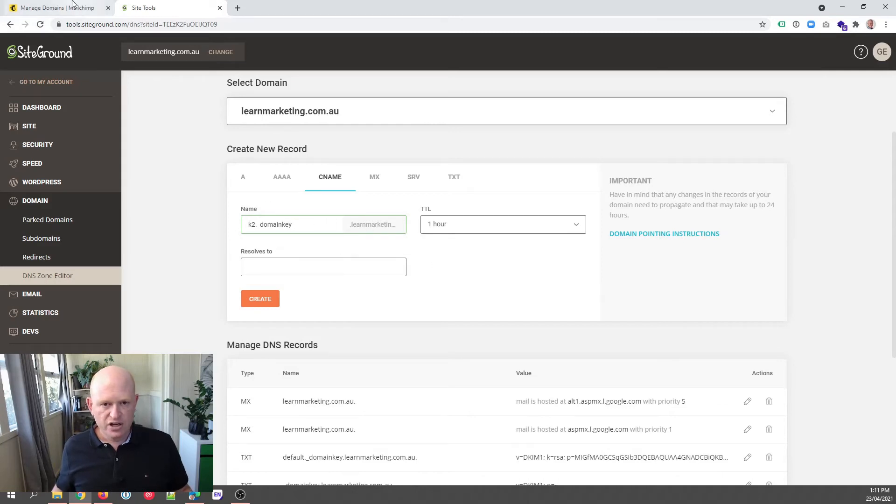
# - Point the record to dkim2.mcsv.net and create the k2._domainkey CNAME
pyautogui.click(54, 8)
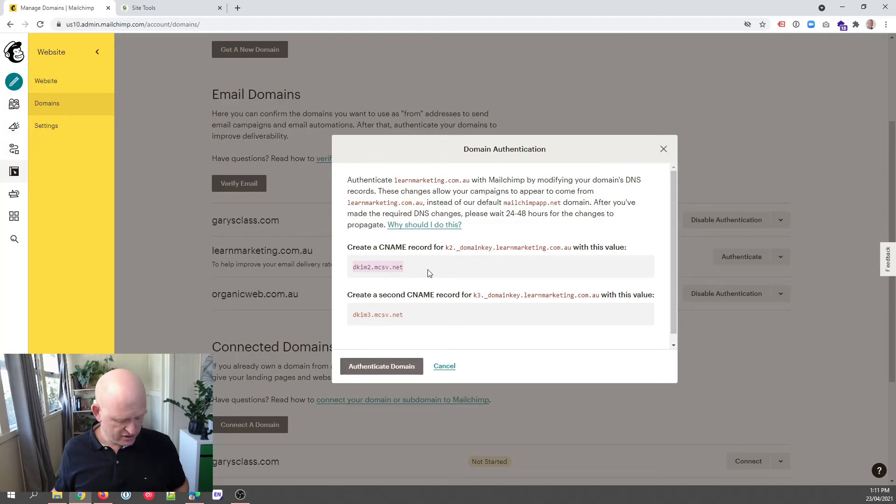
pyautogui.click(169, 7)
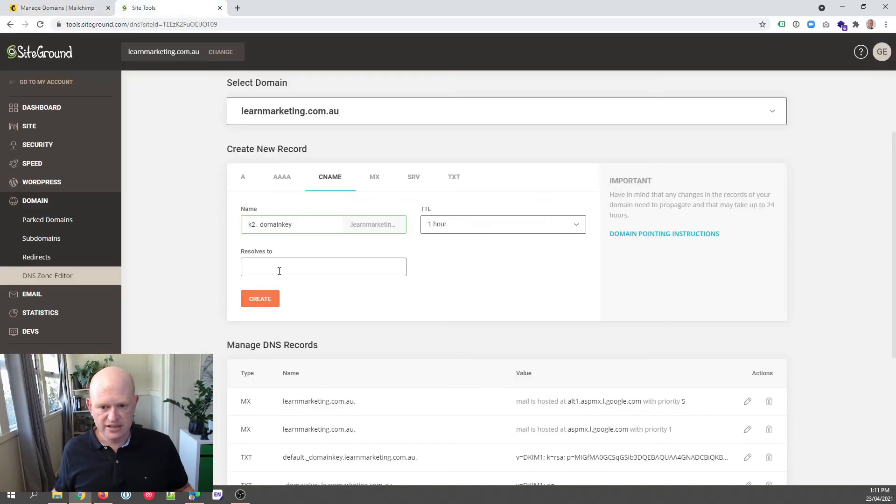
pyautogui.click(323, 267)
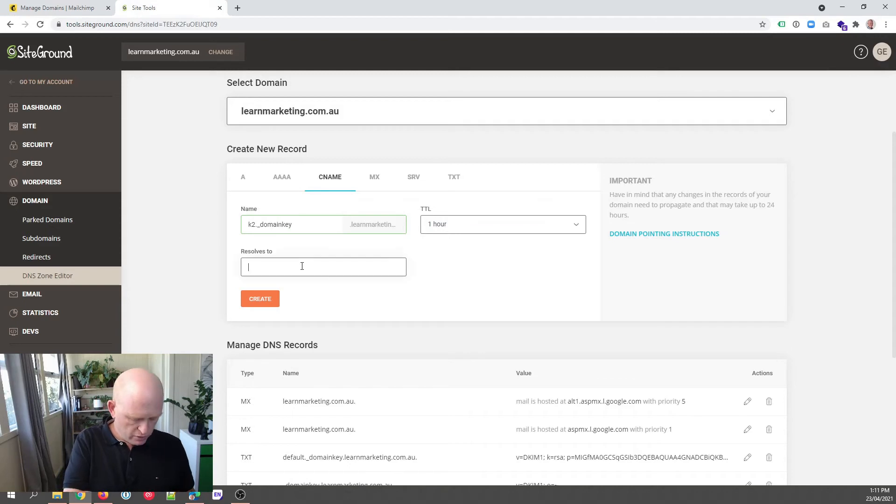
pyautogui.write('dkim2.mcsv.net')
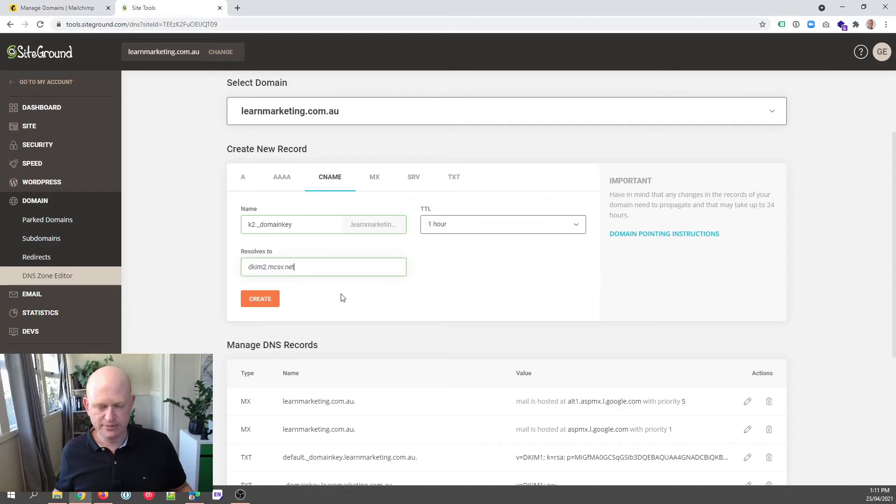
pyautogui.click(259, 298)
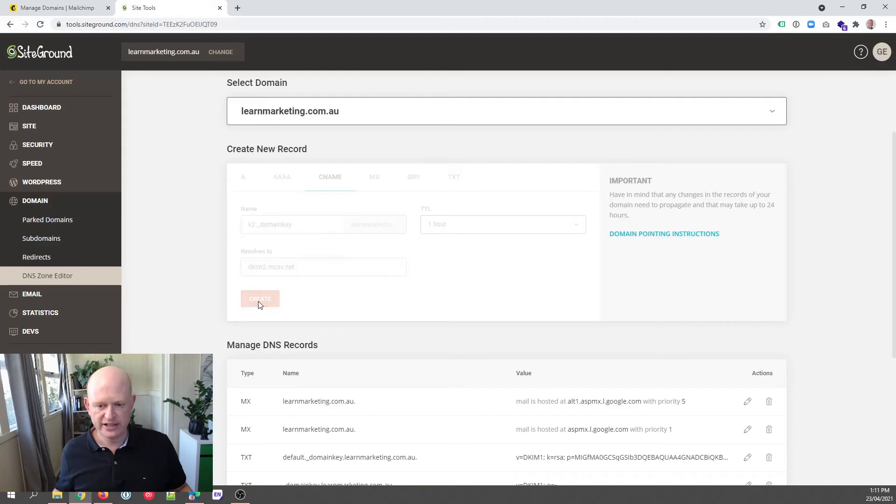
pyautogui.click(259, 298)
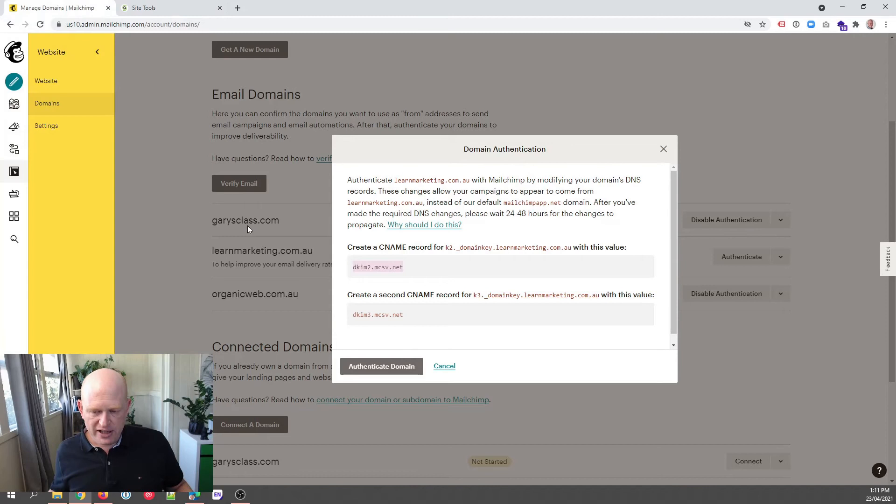
pyautogui.moveTo(376, 301)
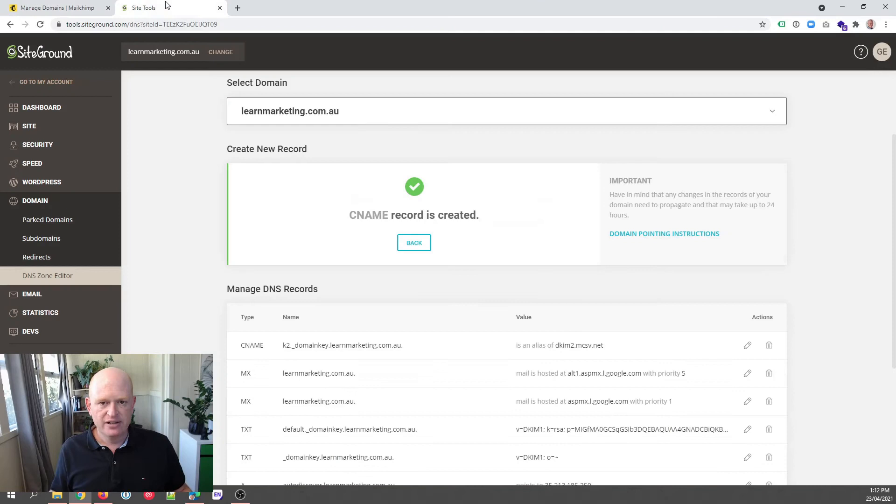
pyautogui.moveTo(290, 208)
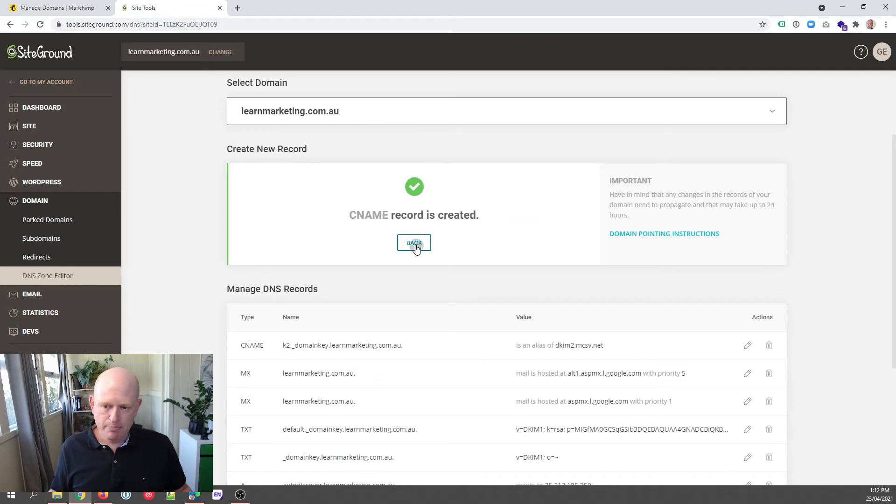
# - Create a second CNAME, k3._domainkey resolving to dkim3.mcsv.net, and view both DKIM records in the list
pyautogui.click(413, 242)
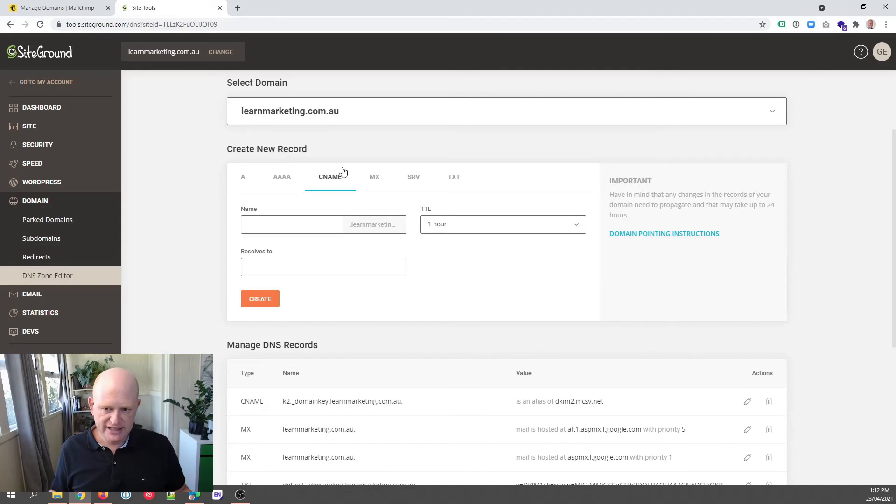
pyautogui.moveTo(280, 161)
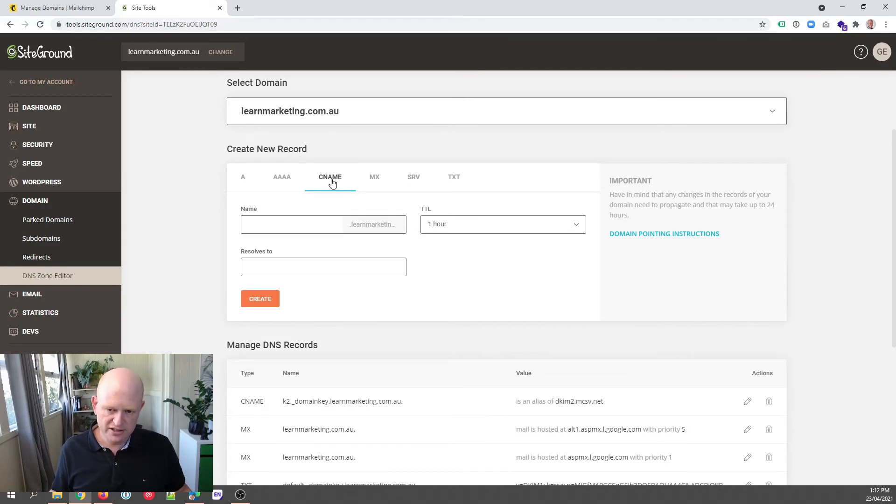
pyautogui.write('k3._domainkey')
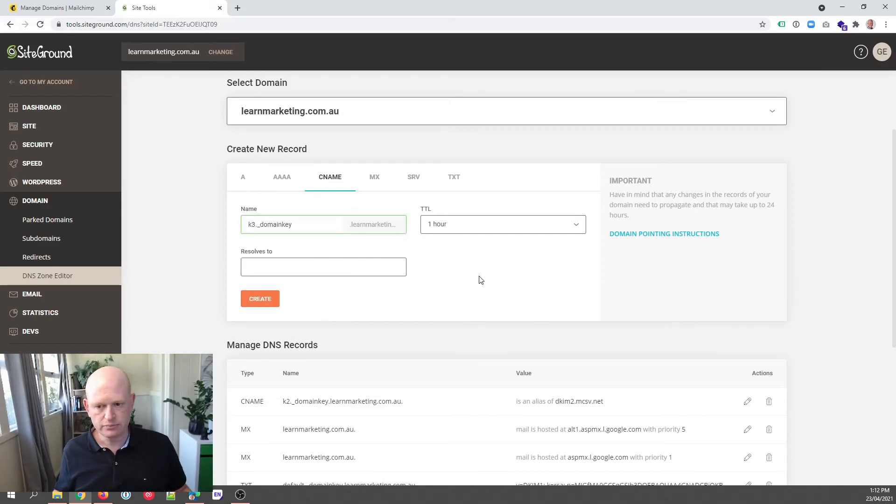
pyautogui.click(54, 8)
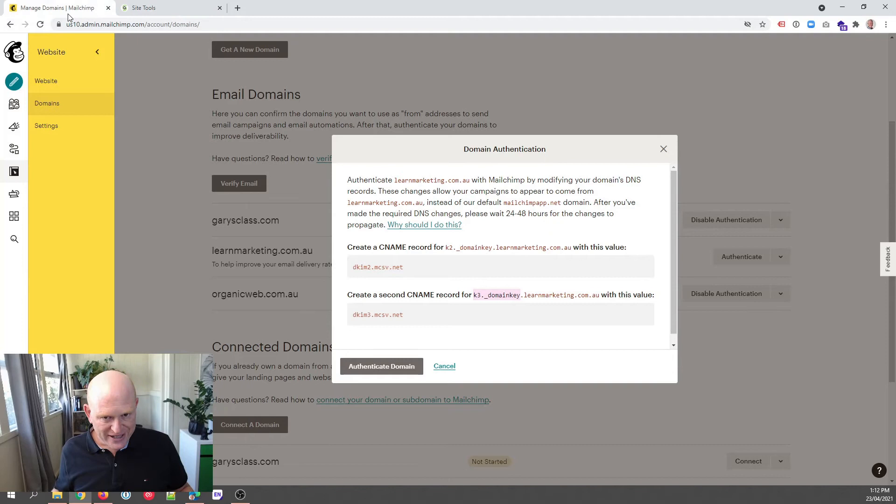
pyautogui.moveTo(393, 291)
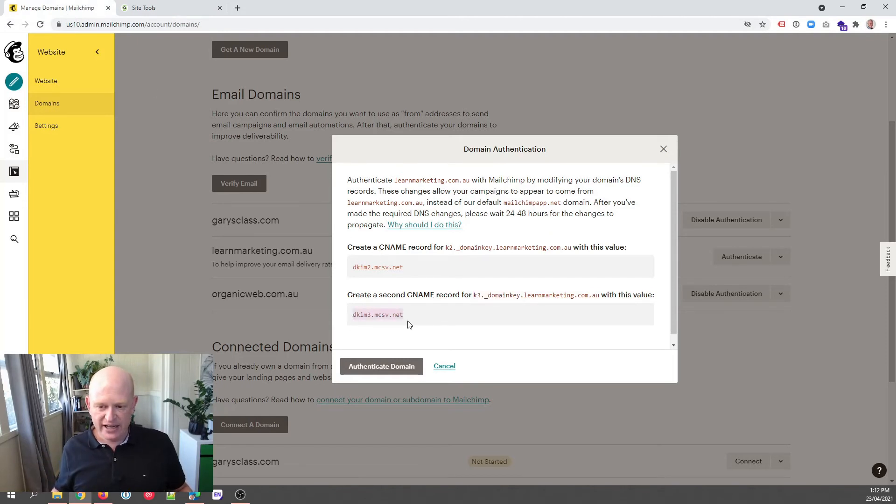
pyautogui.moveTo(441, 319)
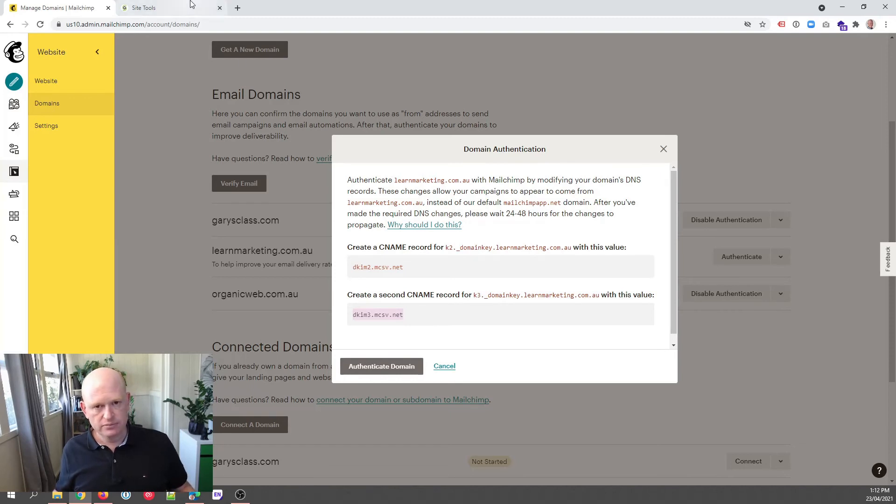
pyautogui.click(140, 7)
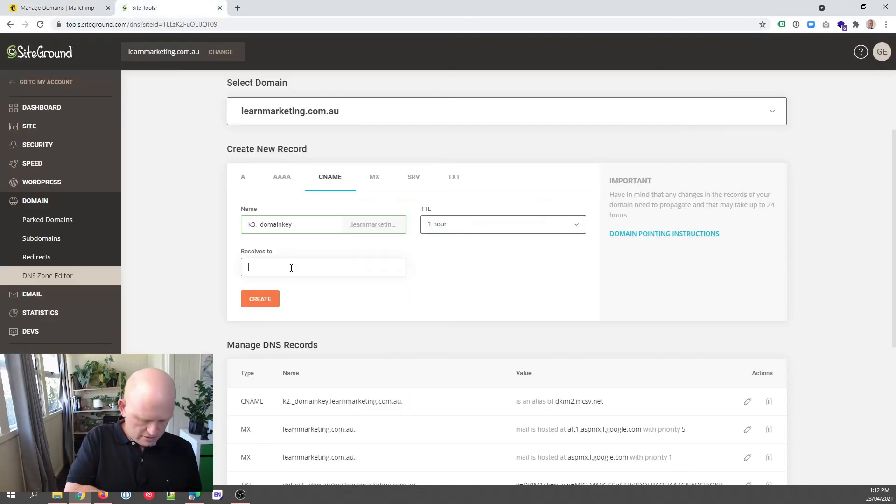
pyautogui.click(259, 299)
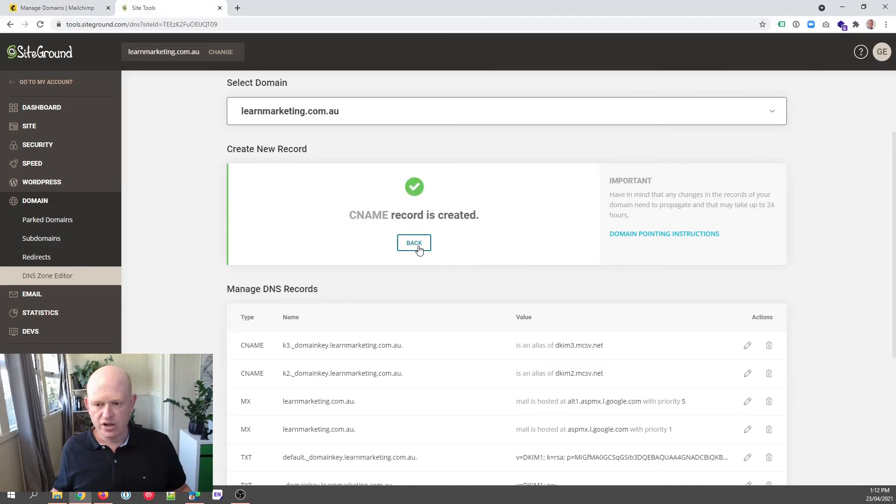
pyautogui.click(414, 243)
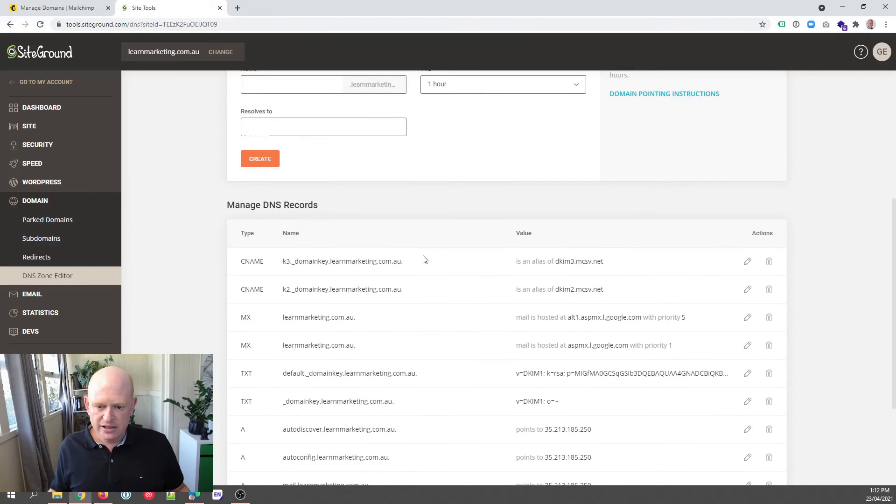
pyautogui.scroll(-3)
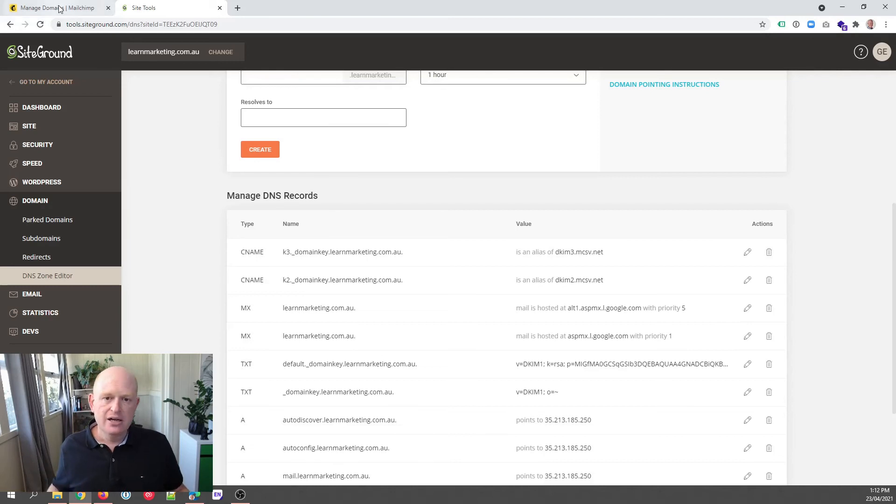
# - Run Mailchimp's Authenticate Domain check twice; both attempts report the DKIM records not found
pyautogui.click(57, 7)
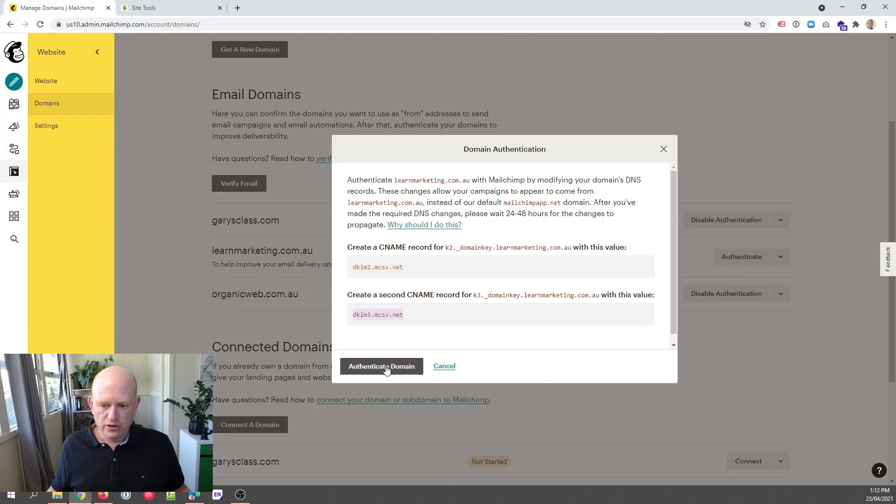
pyautogui.click(380, 366)
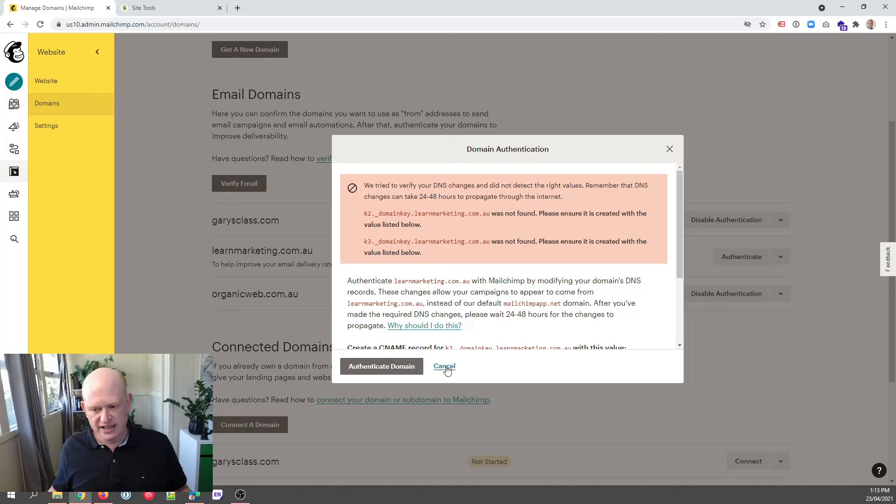
pyautogui.click(444, 365)
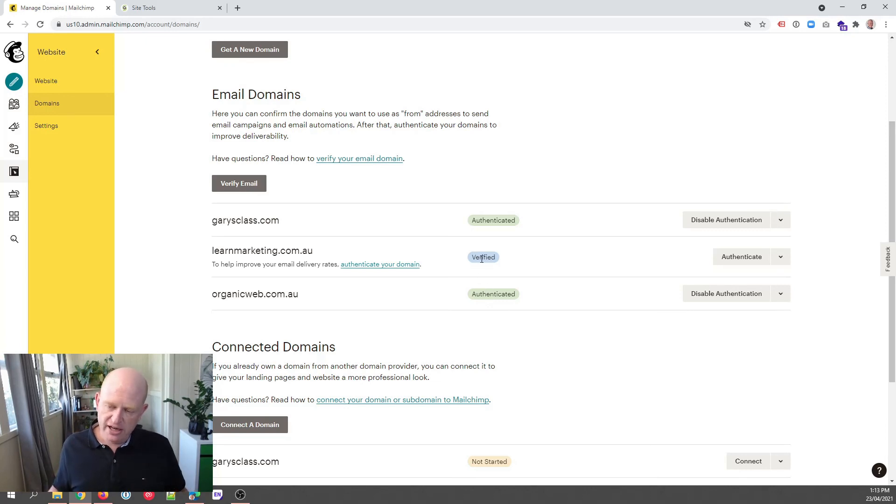
pyautogui.moveTo(742, 256)
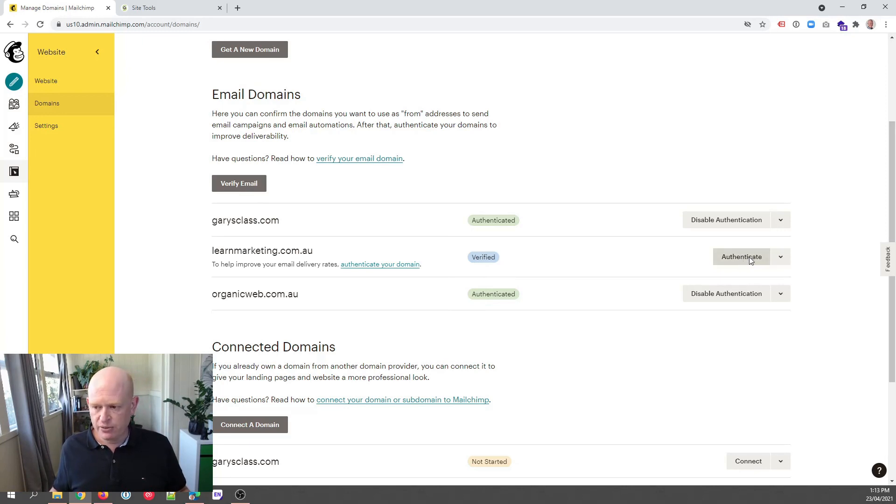
pyautogui.click(741, 256)
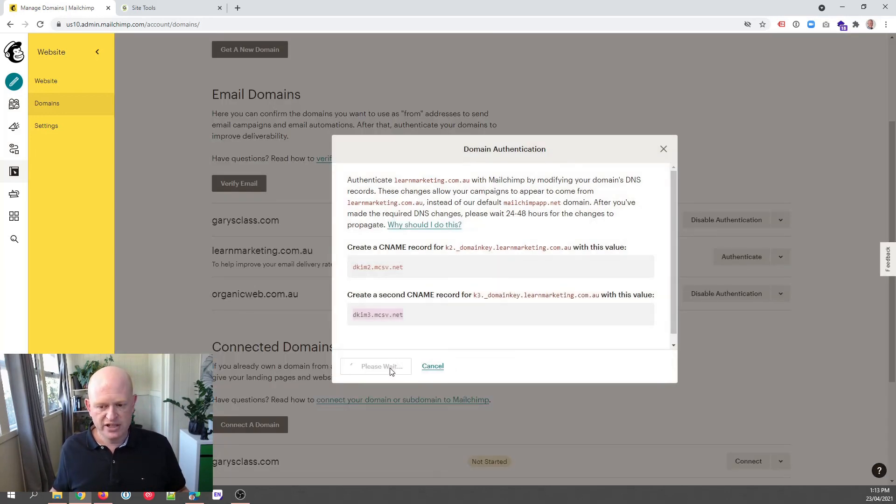
pyautogui.click(375, 365)
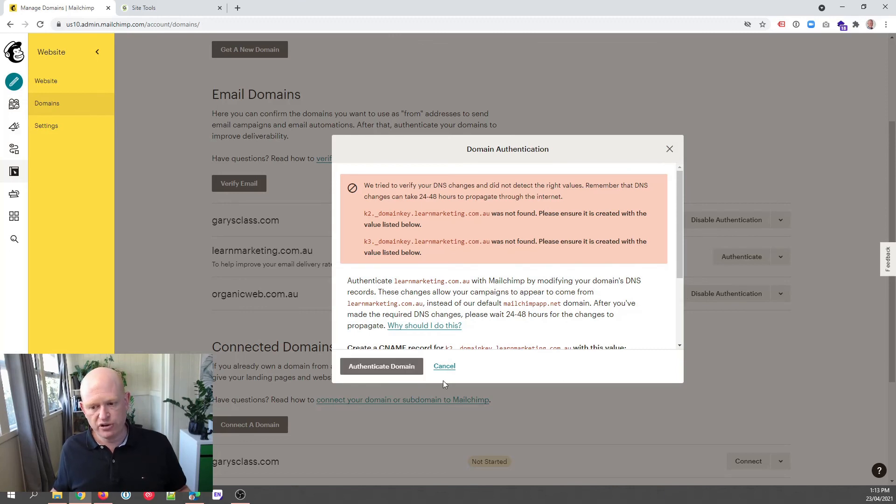